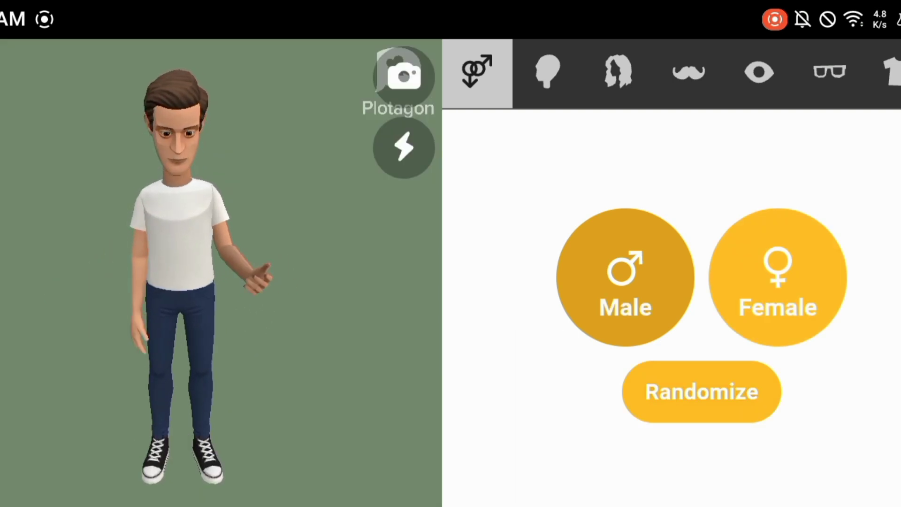
- Give the male character the narrower third head shape from the top row
{"action": "left_click", "coordinate": [546, 72]}
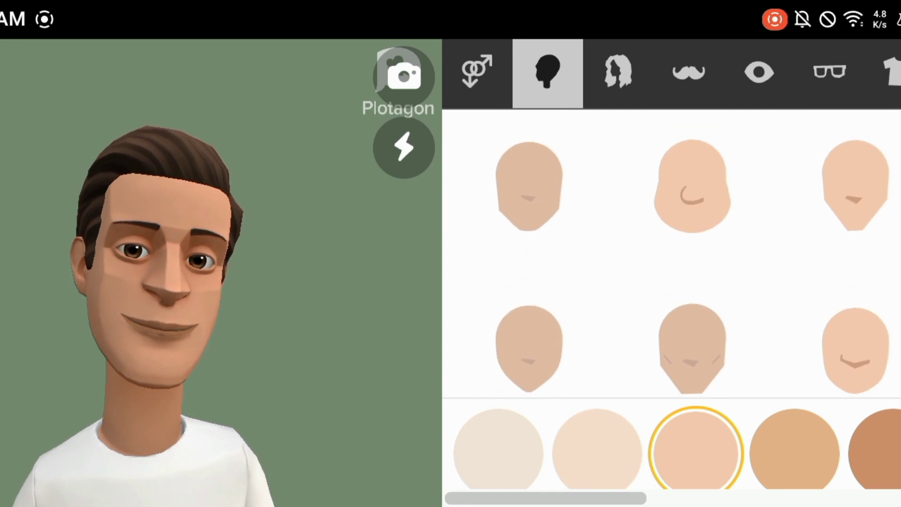
{"action": "left_click", "coordinate": [857, 187]}
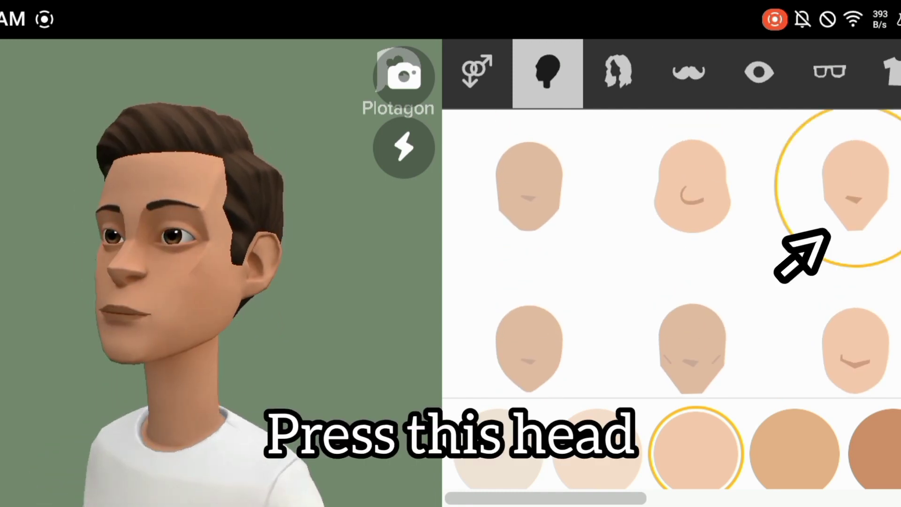
{"action": "left_click", "coordinate": [857, 187]}
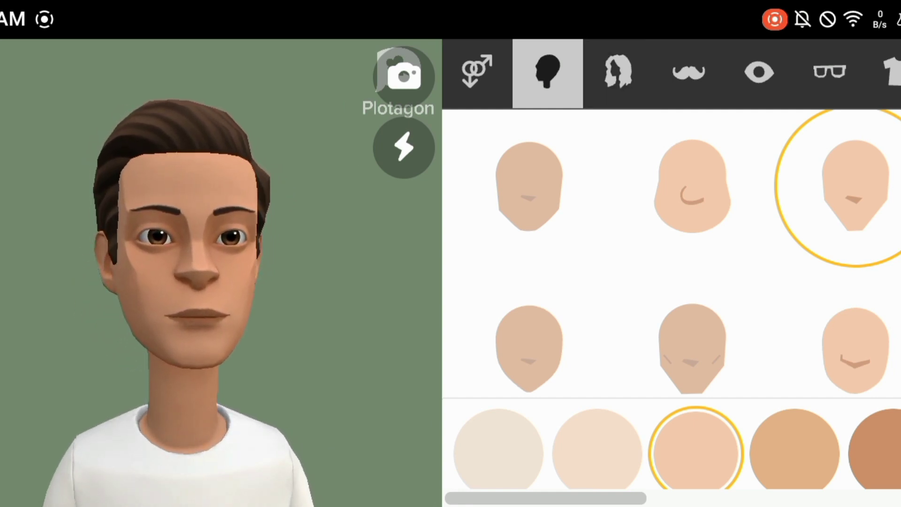
{"action": "left_click", "coordinate": [617, 73]}
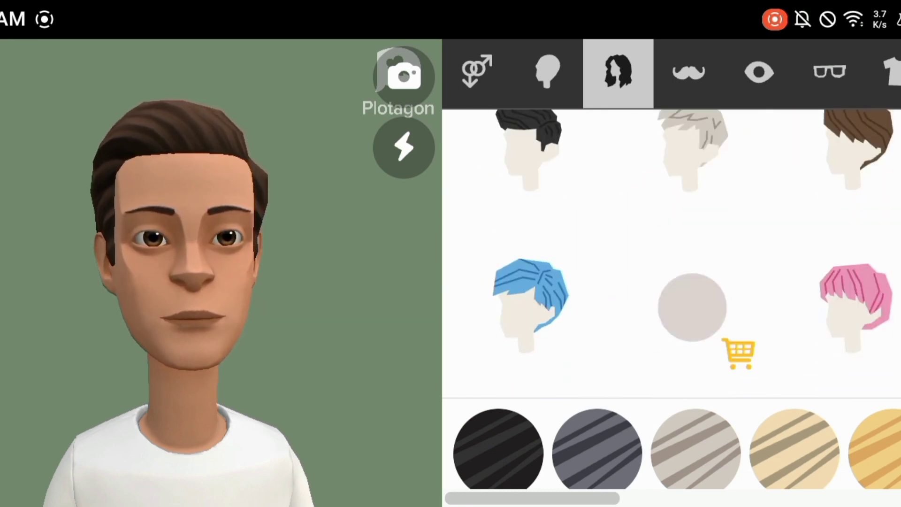
- Give the character the black shaggy hairstyle, third in the hair list
{"action": "scroll", "scroll_direction": "up", "scroll_amount": 3}
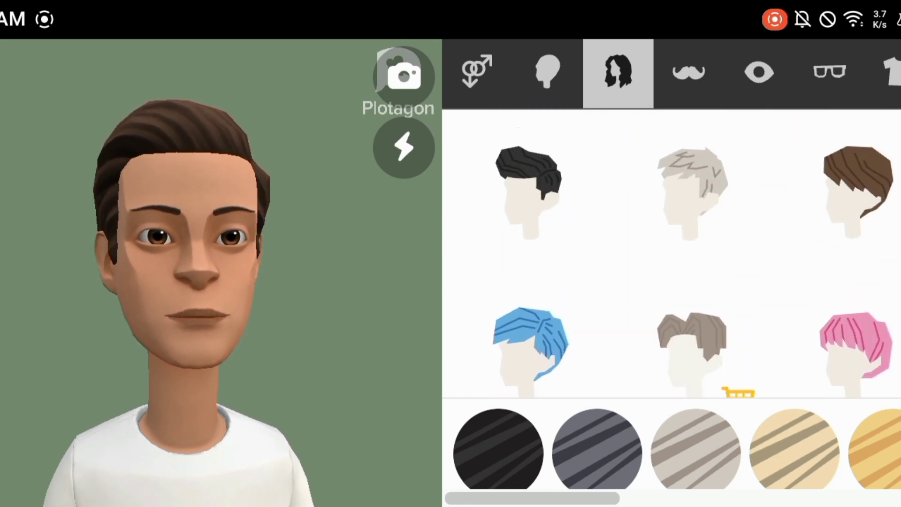
{"action": "left_click", "coordinate": [854, 184]}
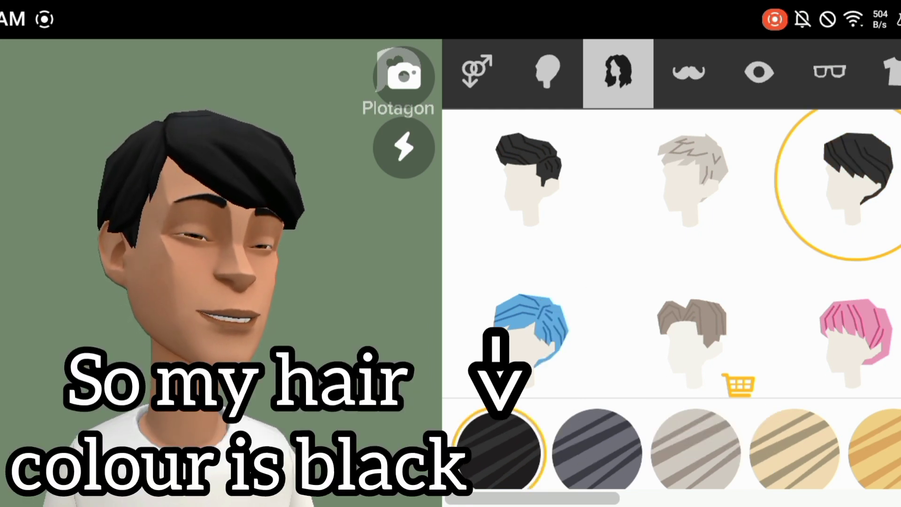
{"action": "left_click", "coordinate": [743, 73]}
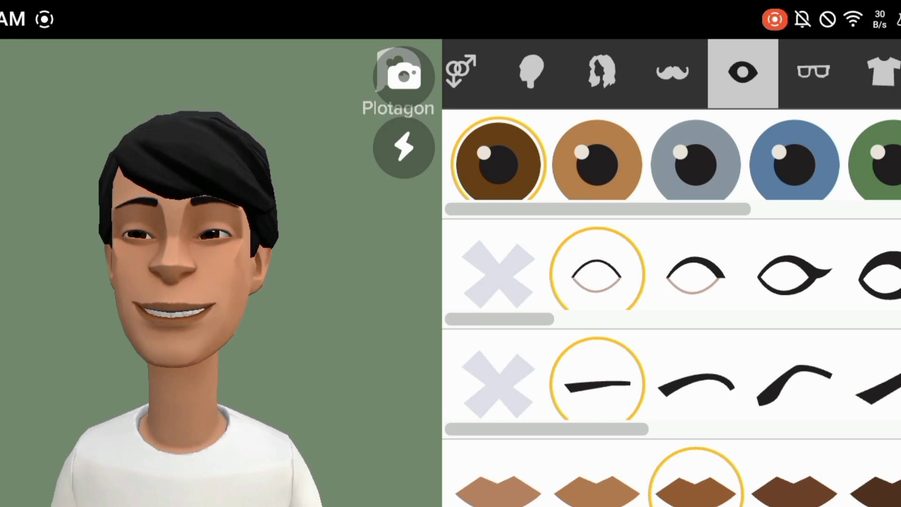
- Browse the glasses and hats, then scroll the shirts until the number-9 jersey appears
{"action": "left_click", "coordinate": [813, 72]}
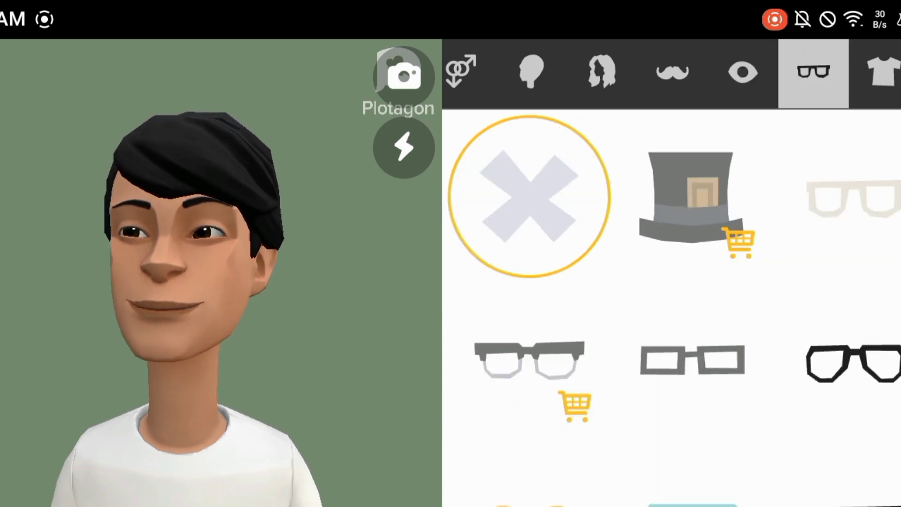
{"action": "left_click", "coordinate": [881, 72]}
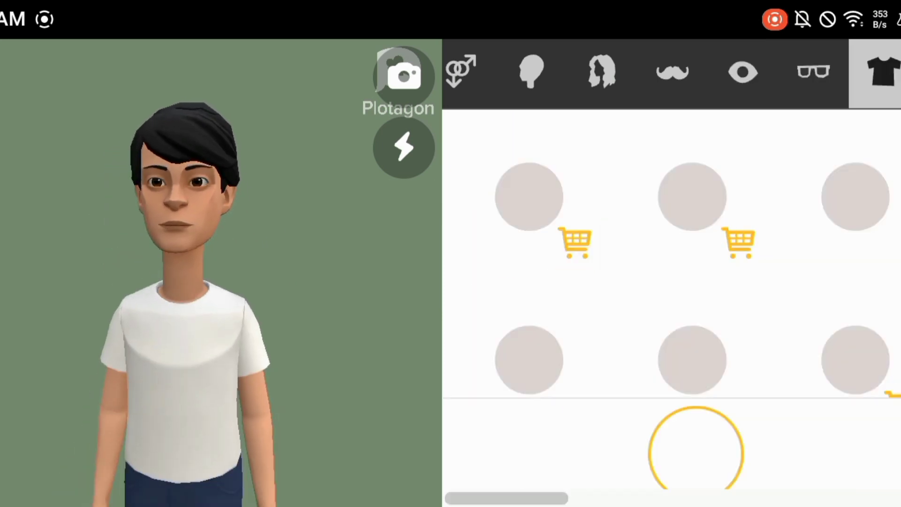
{"action": "scroll", "scroll_direction": "up", "scroll_amount": 3}
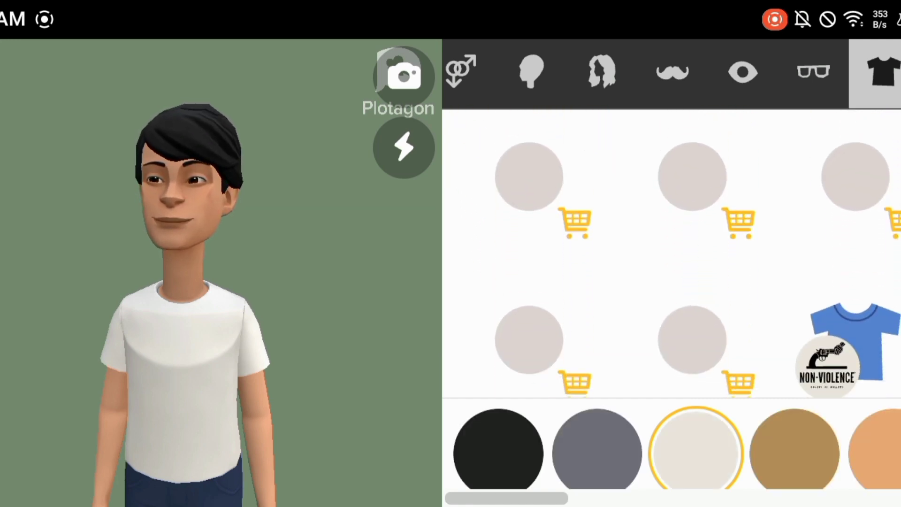
{"action": "scroll", "scroll_direction": "up", "scroll_amount": 3}
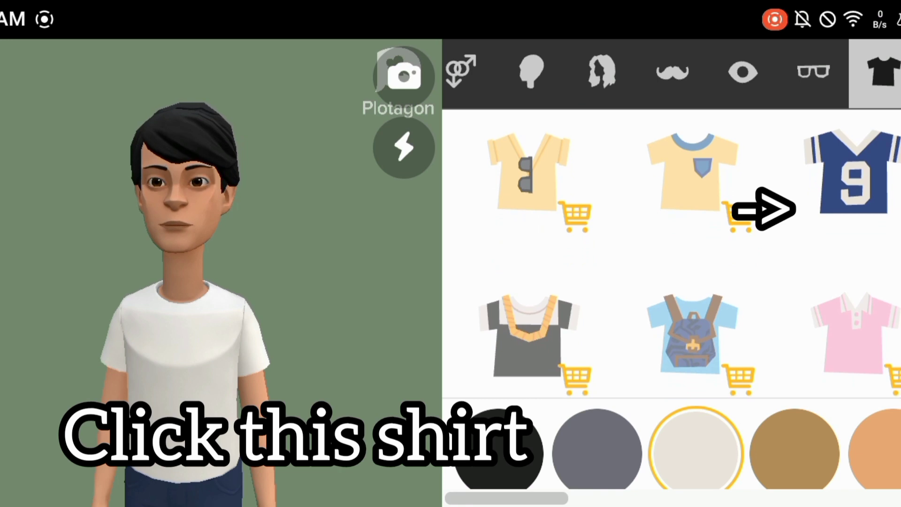
- Dress the character in the number-9 jersey, trying black/blue before settling on black/white
{"action": "left_click", "coordinate": [850, 172]}
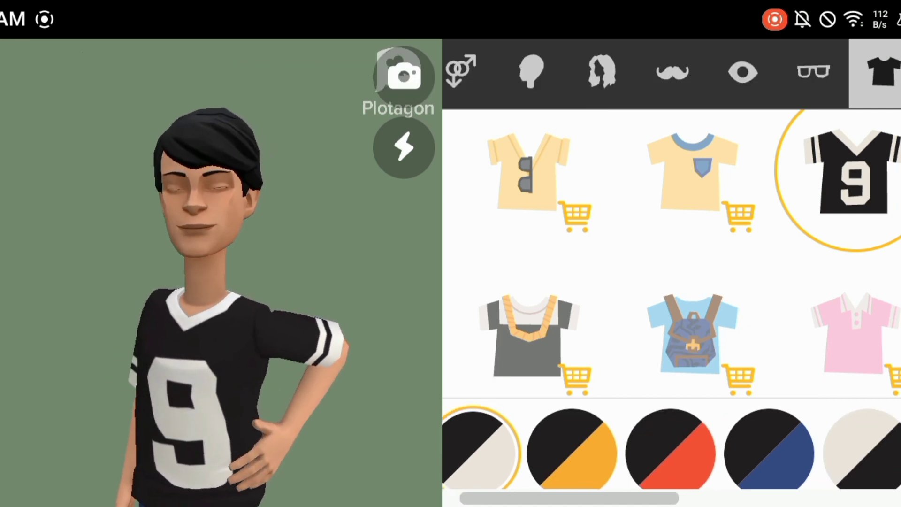
{"action": "left_click", "coordinate": [794, 451]}
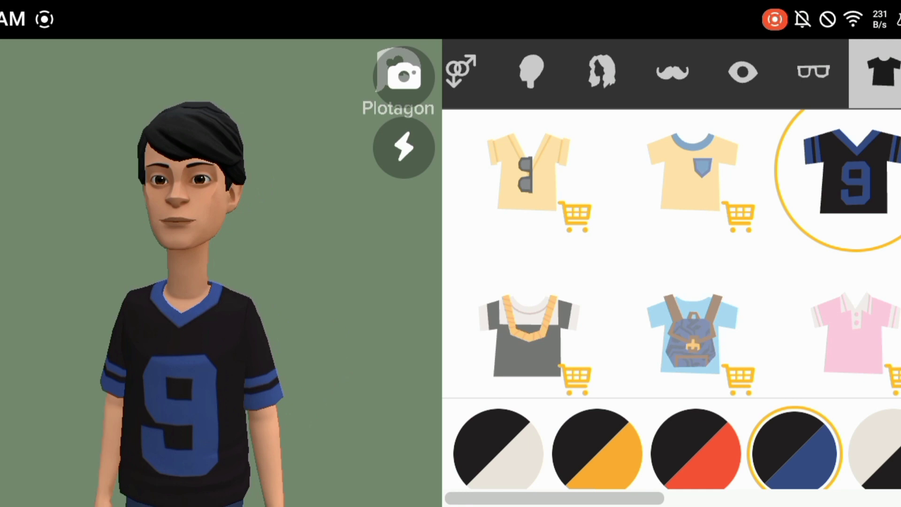
{"action": "left_click", "coordinate": [497, 454]}
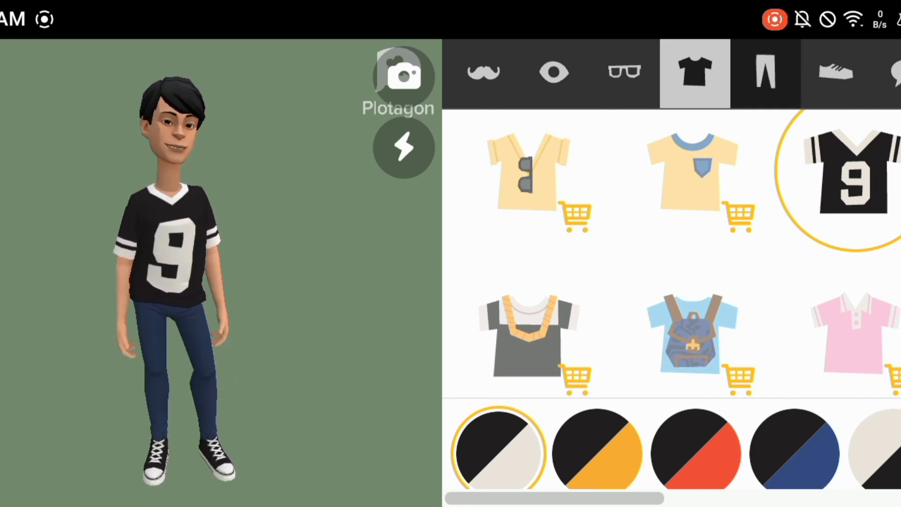
{"action": "left_click", "coordinate": [765, 71]}
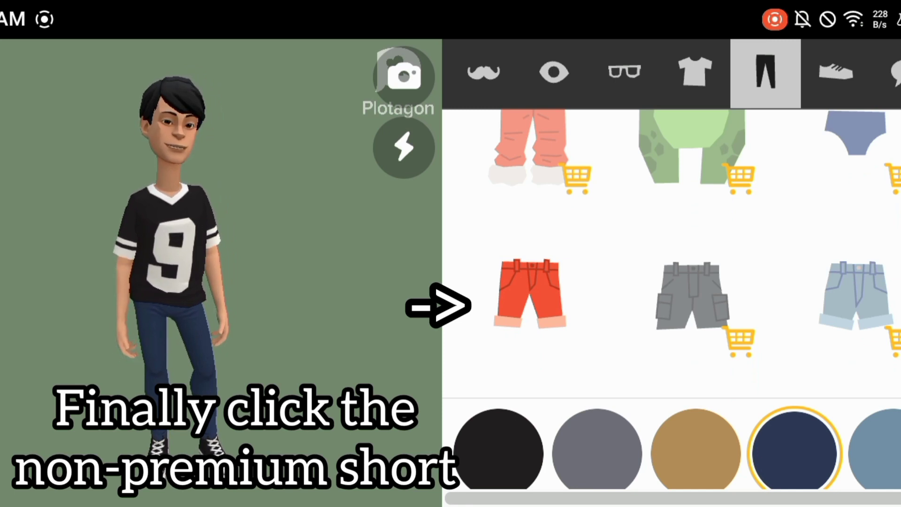
- Replace the jeans with knee-length cuffed shorts in blue
{"action": "left_click", "coordinate": [529, 296]}
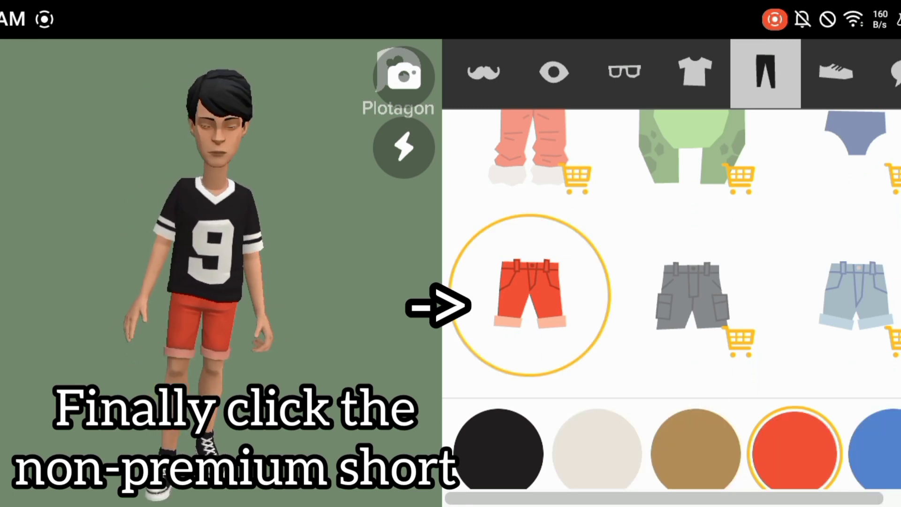
{"action": "left_click", "coordinate": [529, 299]}
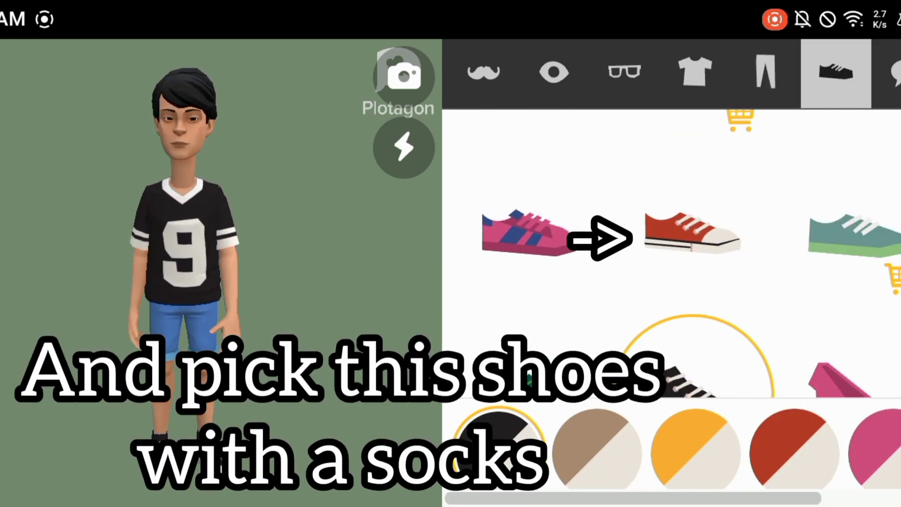
- Give him black-and-white low-top sneakers with white socks and the first voice
{"action": "left_click", "coordinate": [693, 232]}
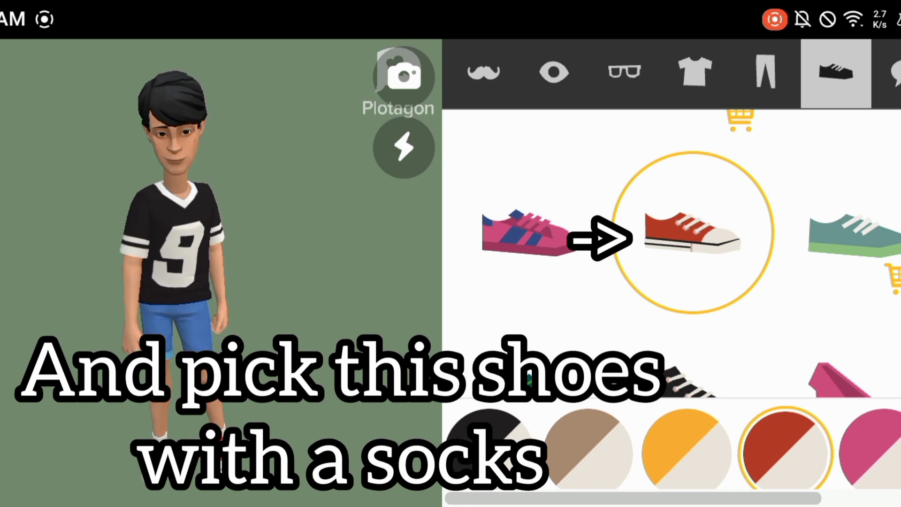
{"action": "left_click", "coordinate": [498, 450]}
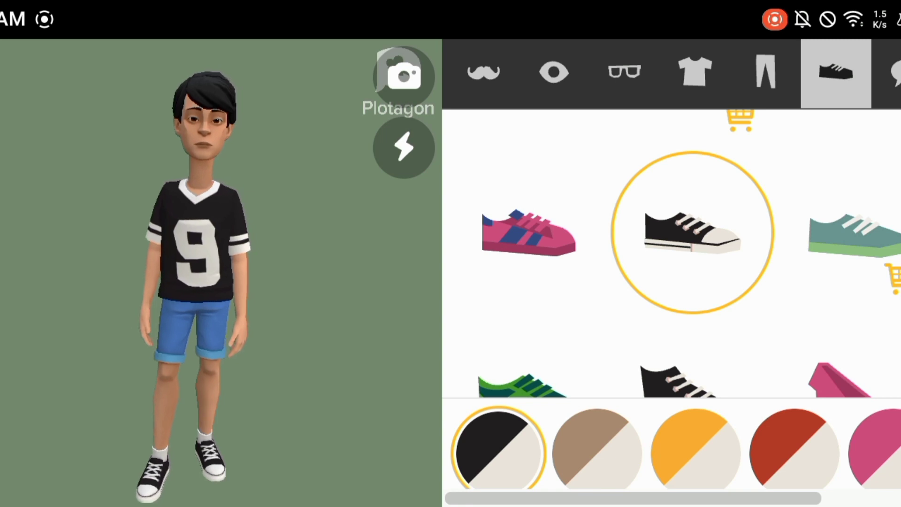
{"action": "left_click", "coordinate": [886, 72]}
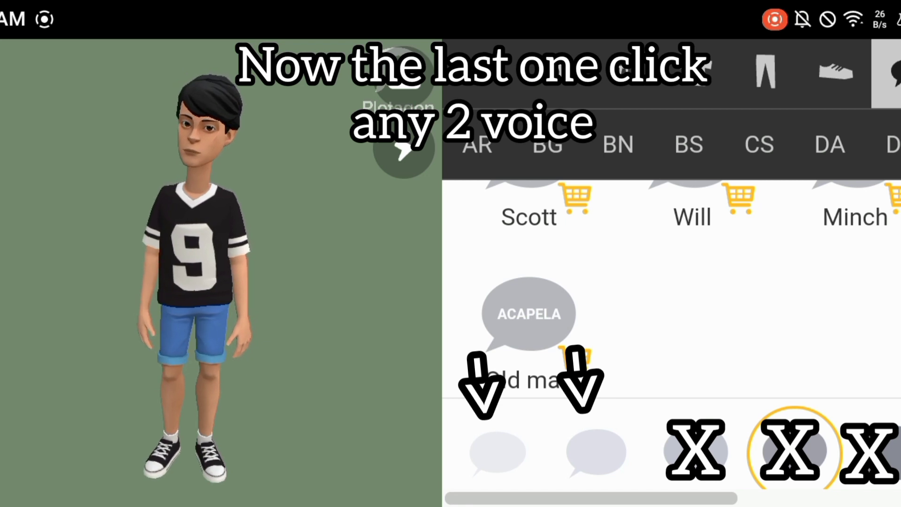
{"action": "left_click", "coordinate": [497, 451]}
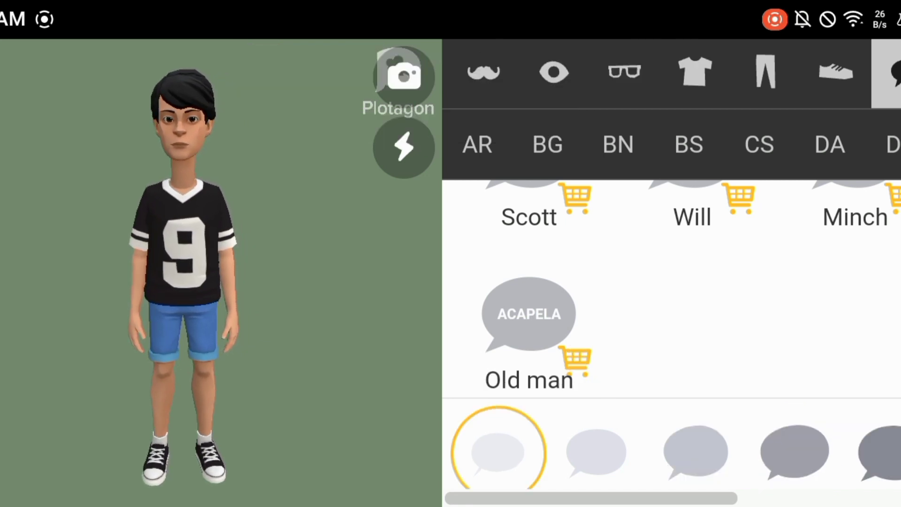